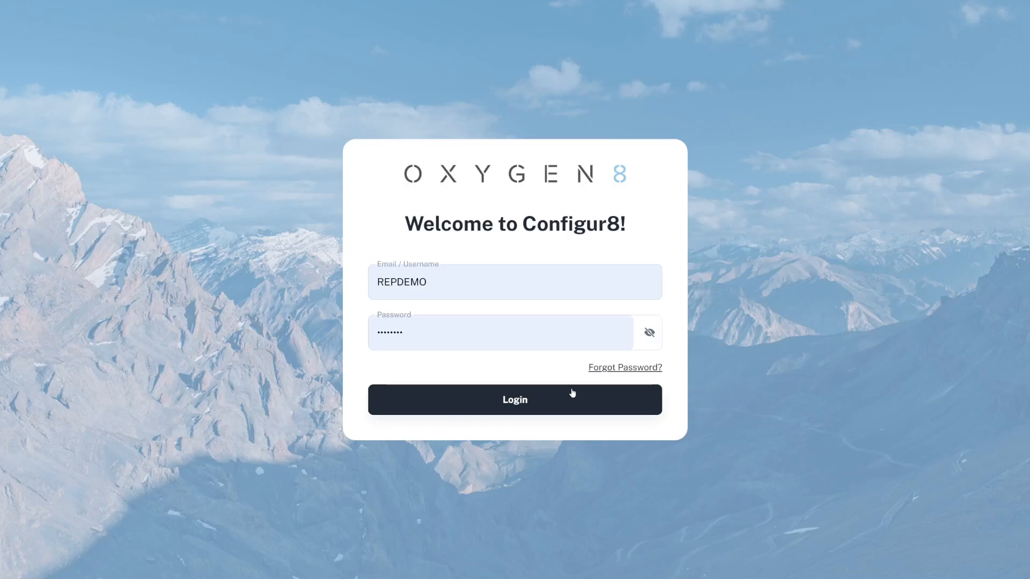
Sign in and search the projects for 'Coworker'.
left_click(569, 400)
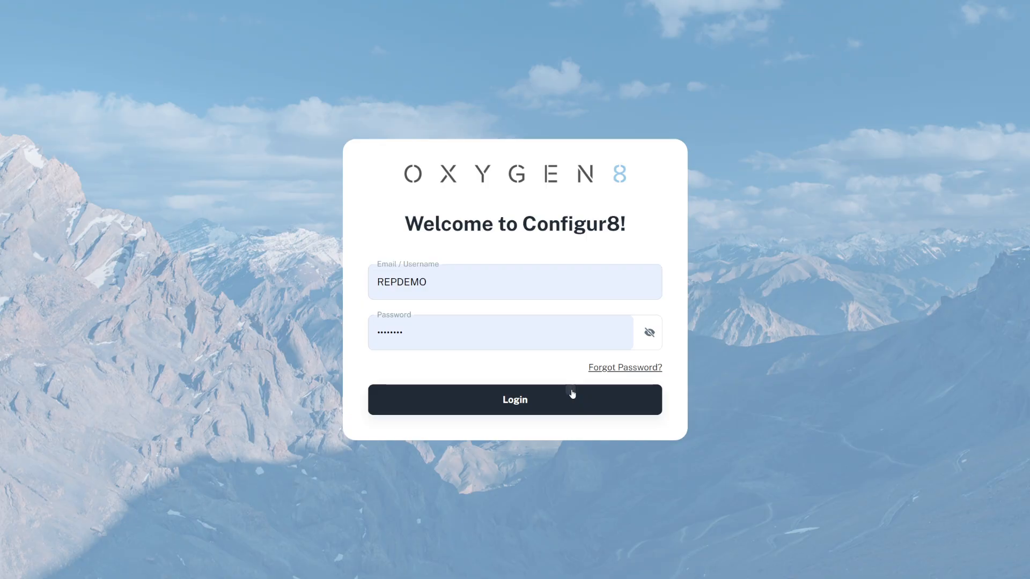
left_click(515, 400)
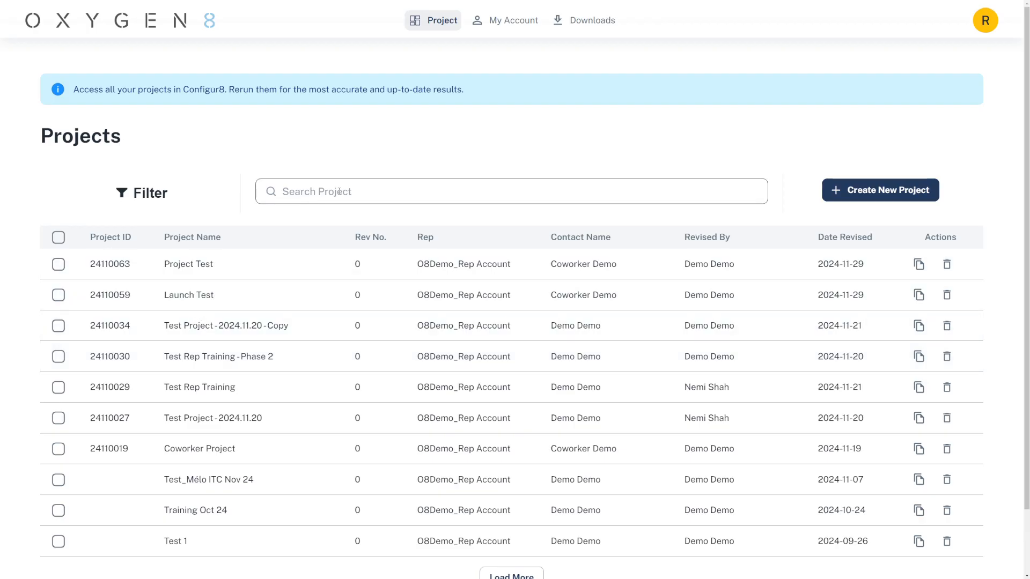
type("Coworker")
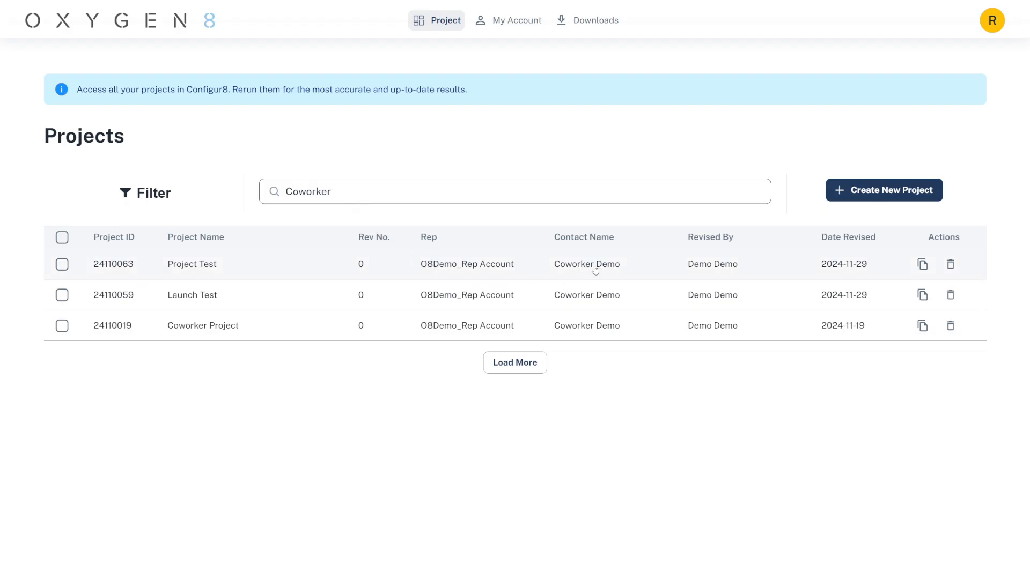
Duplicate Project Test as 'Project Test - Copy', then filter the downloads to Ventum resources.
left_click(920, 265)
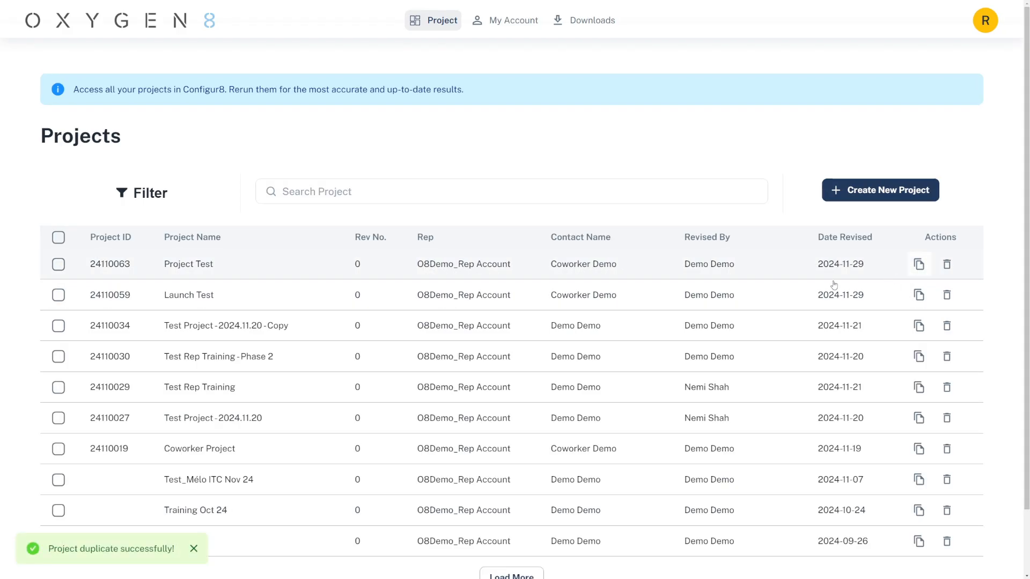
mouse_move(659, 292)
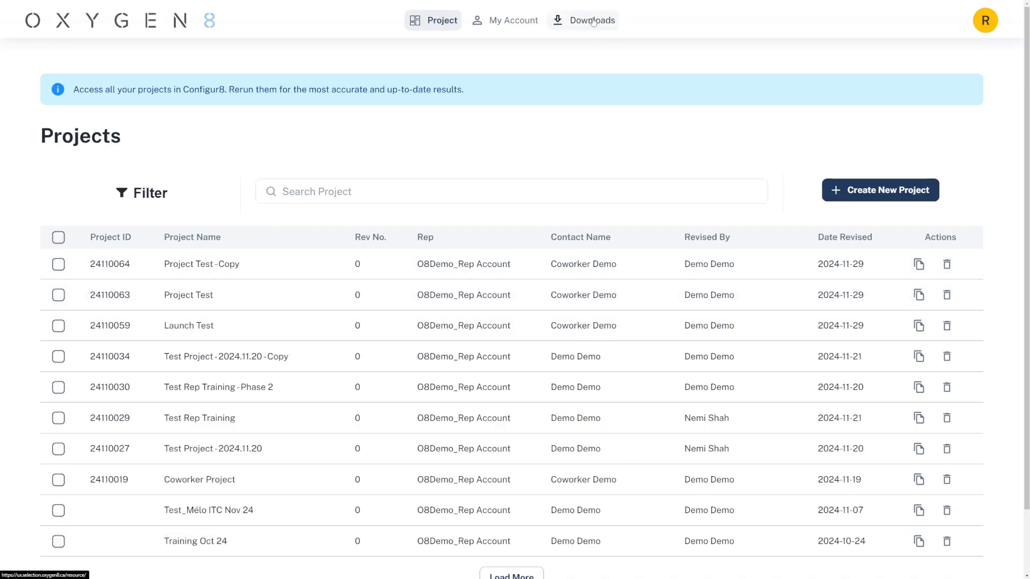
left_click(591, 20)
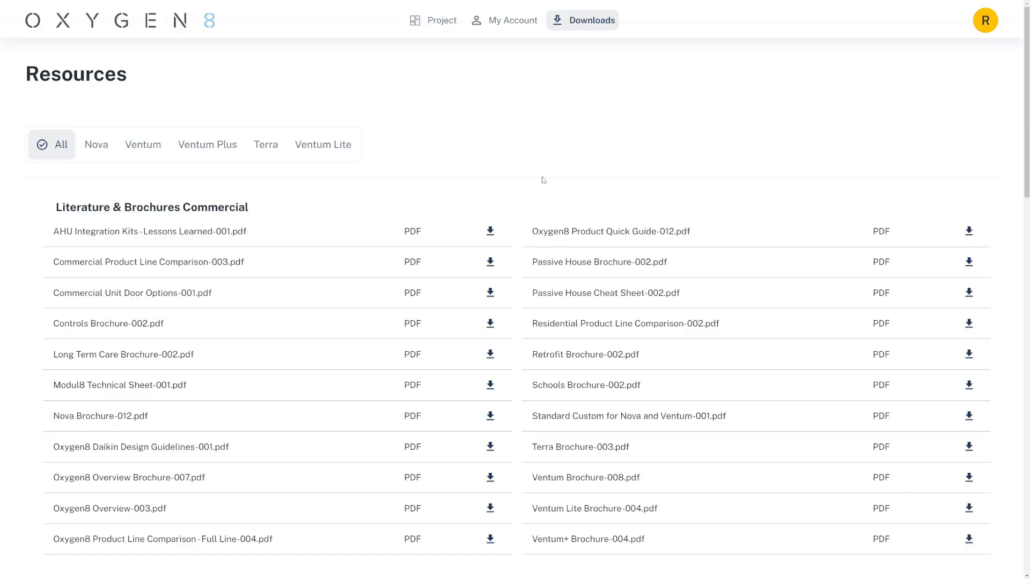
left_click(143, 145)
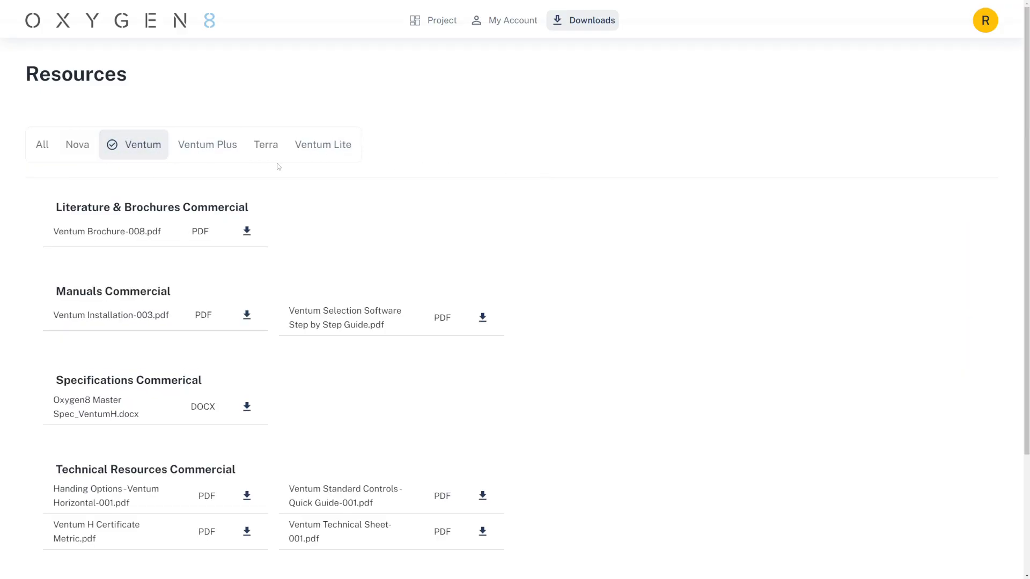
mouse_move(430, 60)
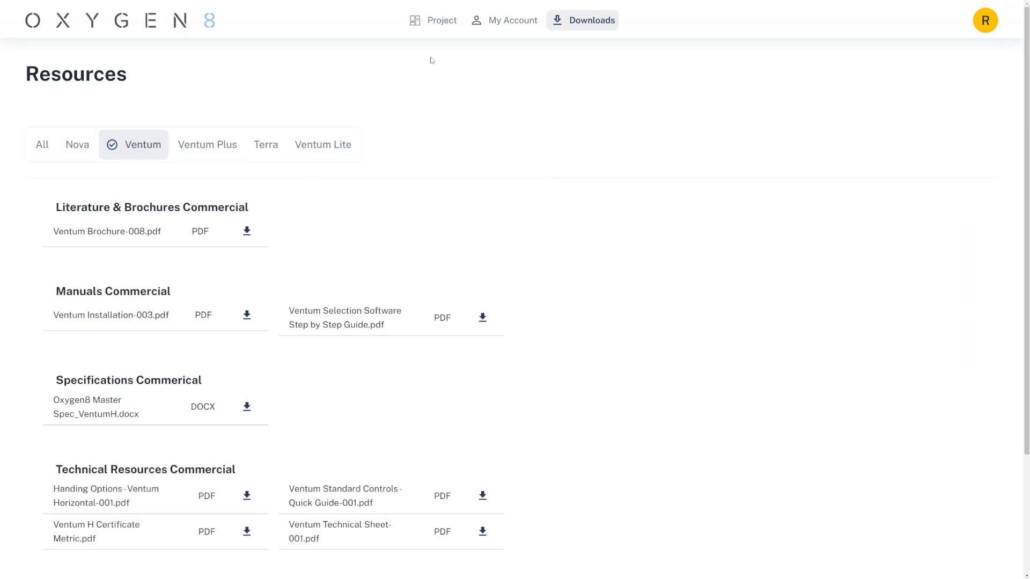
Enable Auto Size Pre-heat on the Test unit and return to the Unit List.
left_click(433, 20)
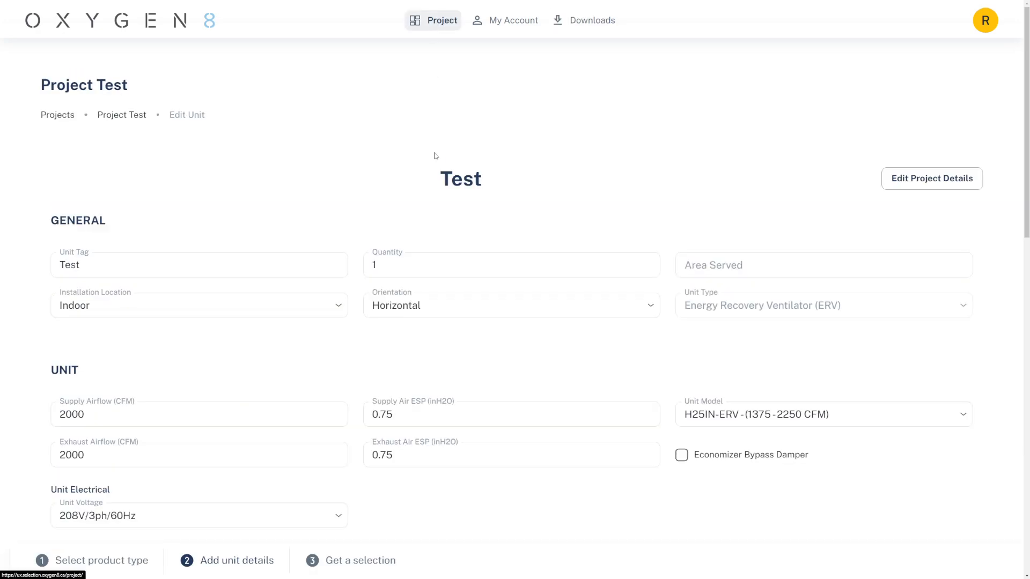
mouse_move(379, 335)
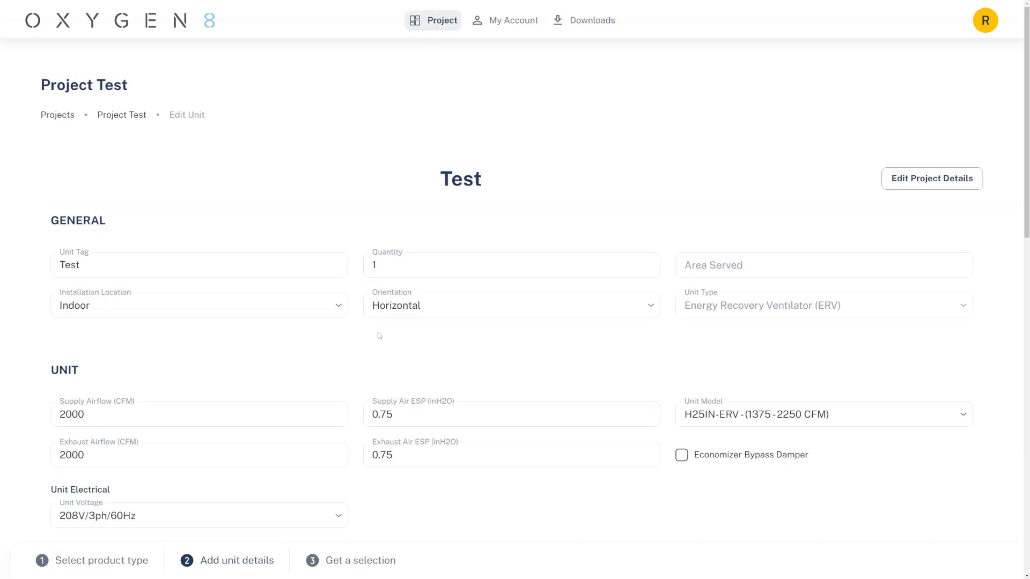
left_click(368, 348)
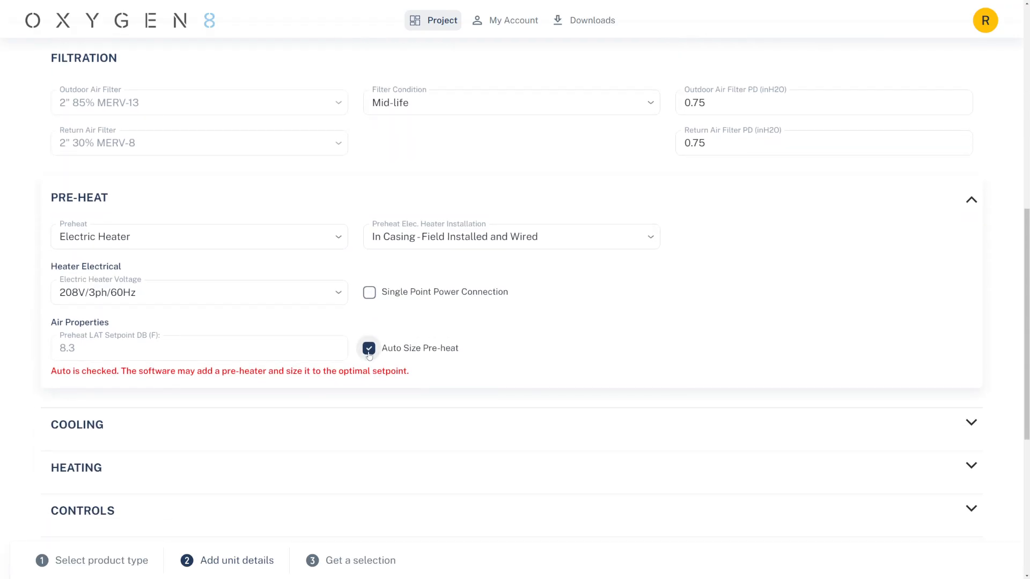
left_click(368, 348)
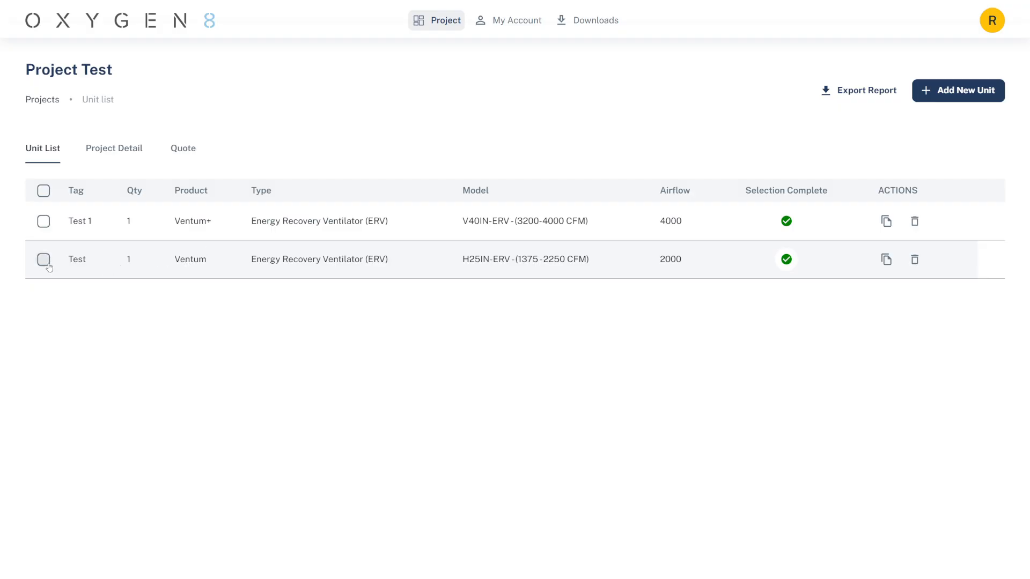
Select the Test unit and cancel the Export Report dialog without exporting.
left_click(43, 259)
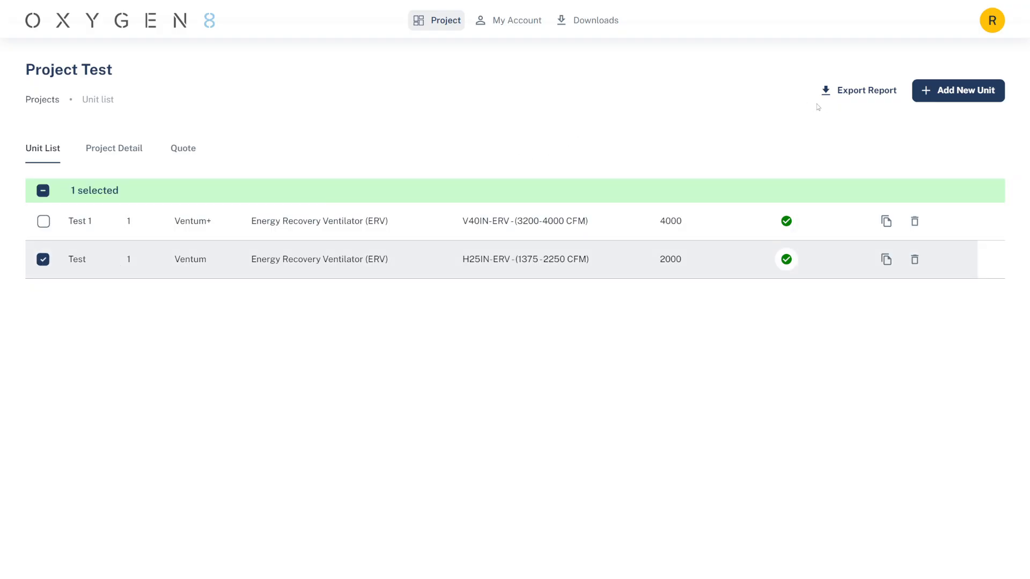
left_click(867, 90)
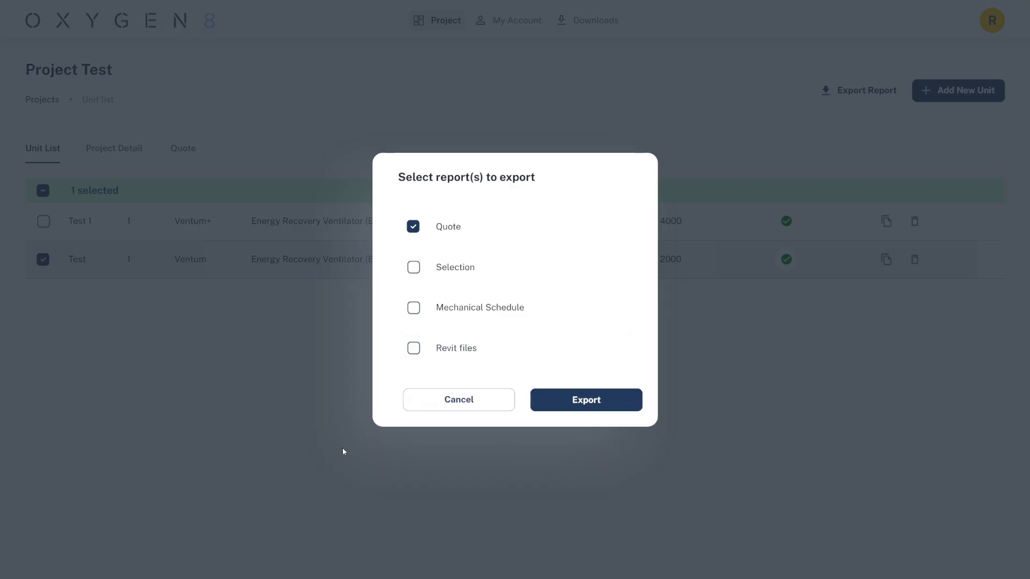
mouse_move(458, 400)
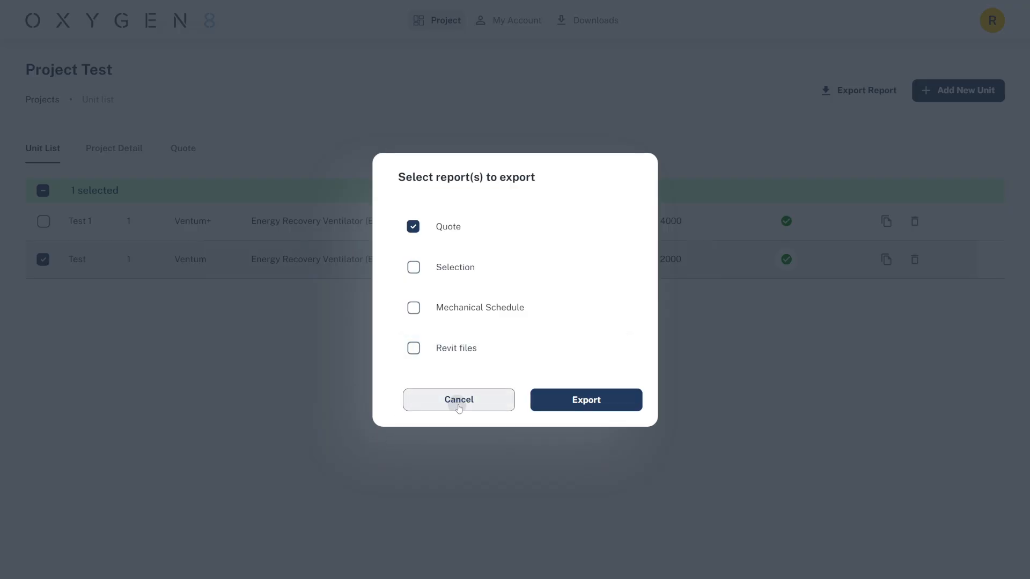
left_click(459, 401)
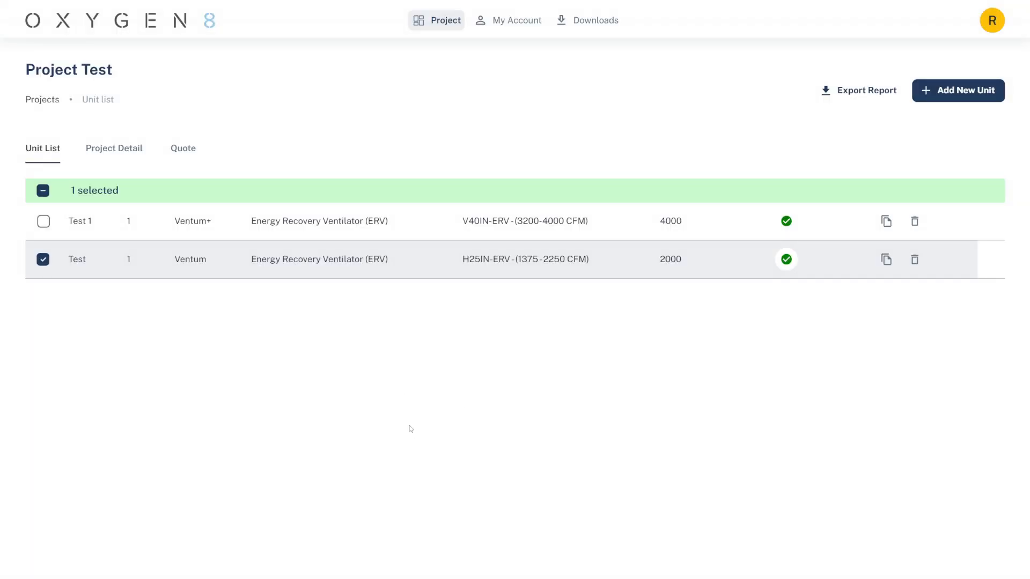
mouse_move(414, 396)
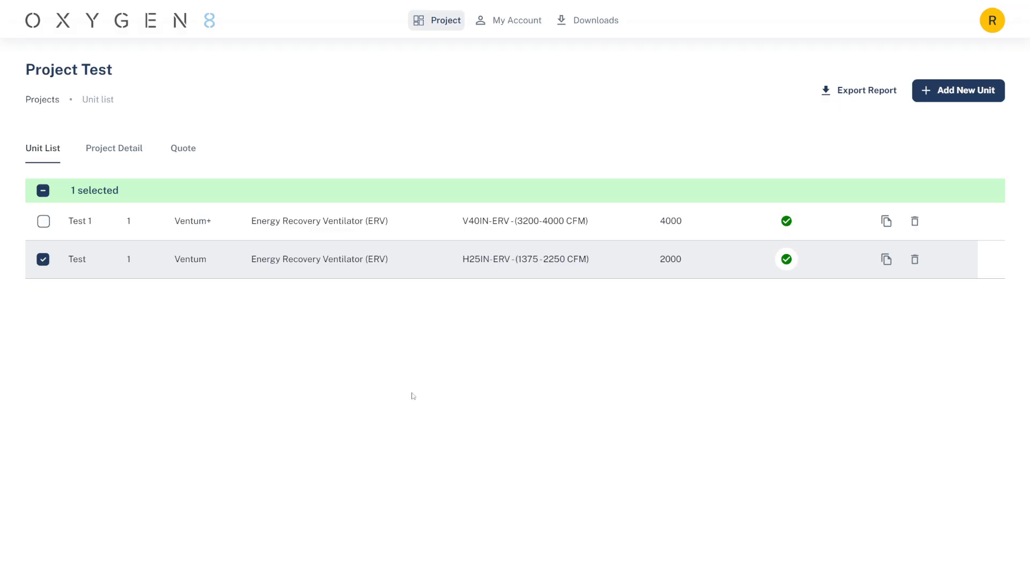
mouse_move(413, 414)
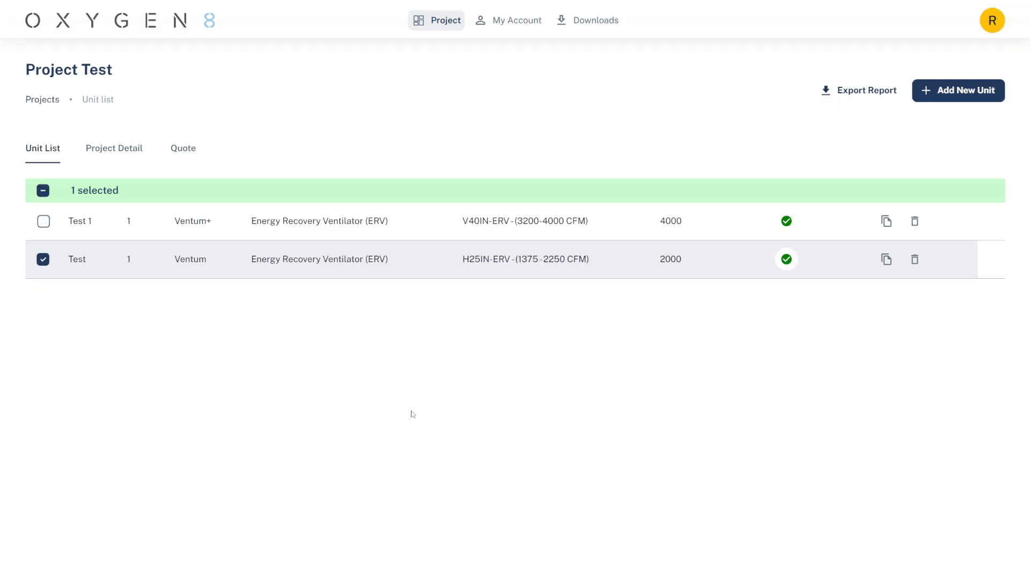
mouse_move(423, 425)
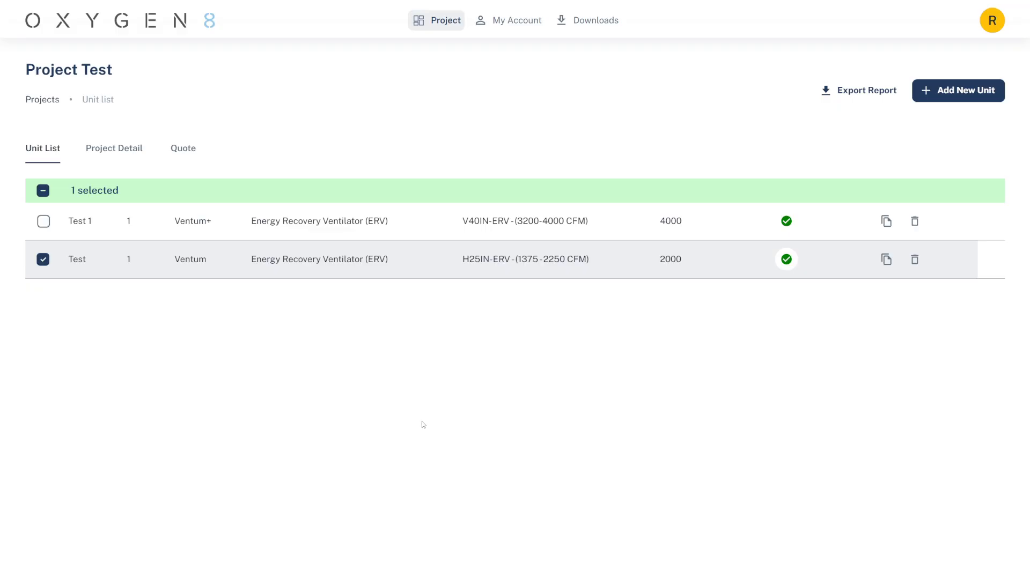
mouse_move(402, 404)
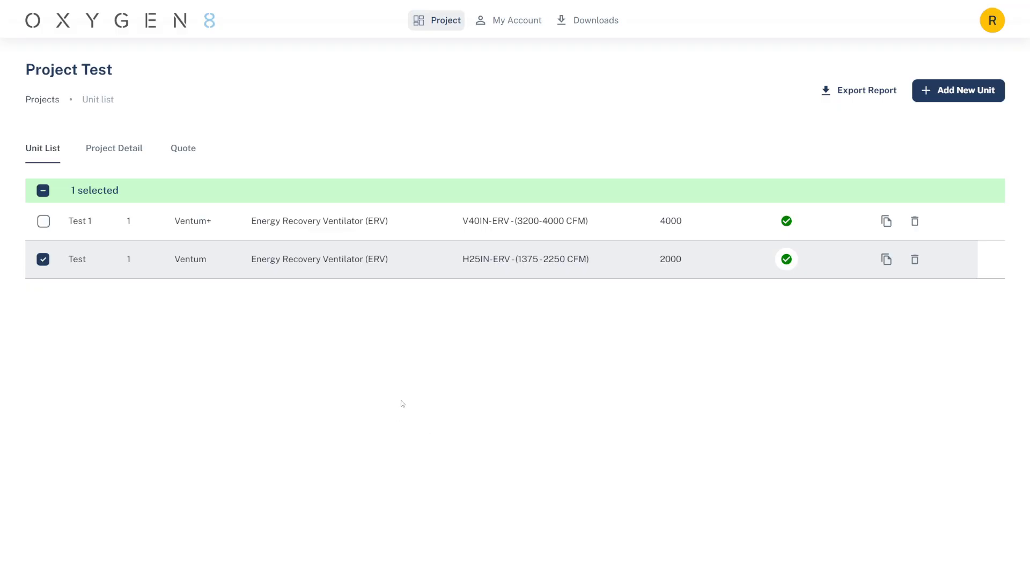
mouse_move(420, 407)
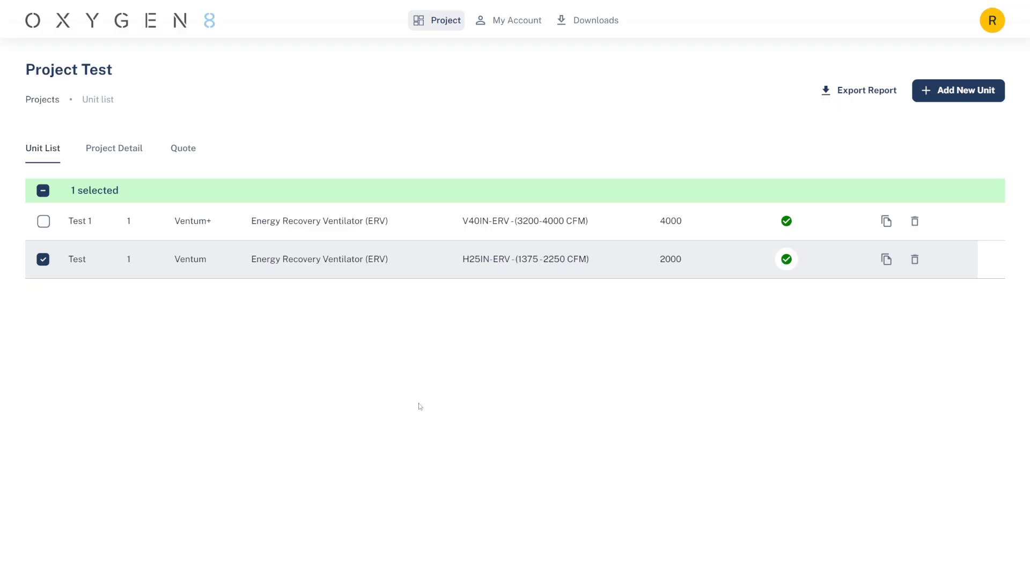
mouse_move(426, 400)
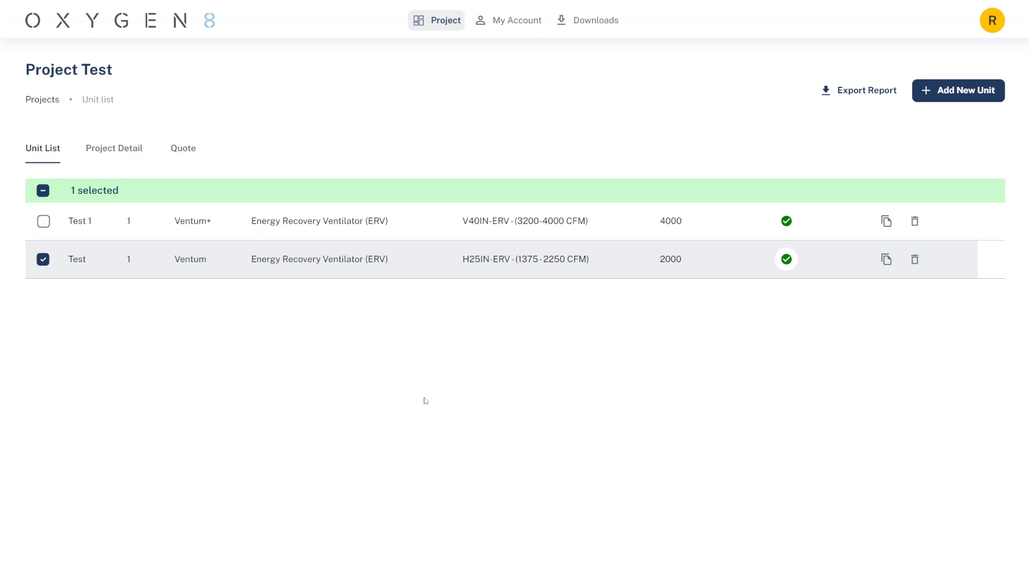